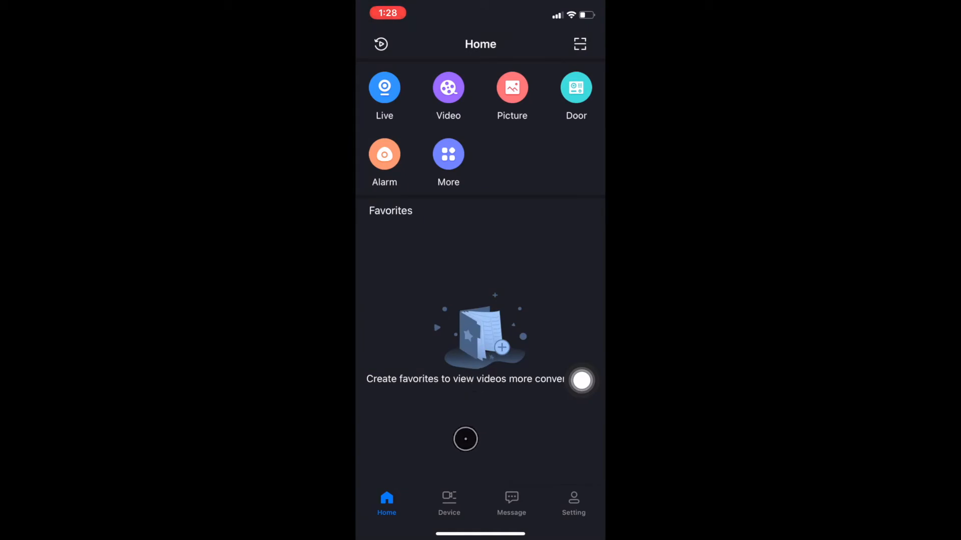
Step: Show the device list and bring up the add-device methods menu
left_click(448, 502)
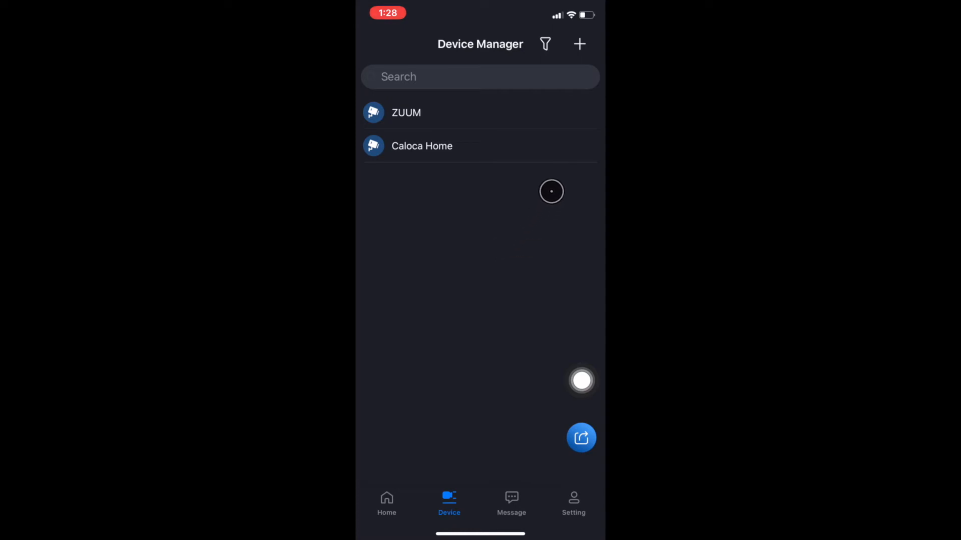
left_click(579, 43)
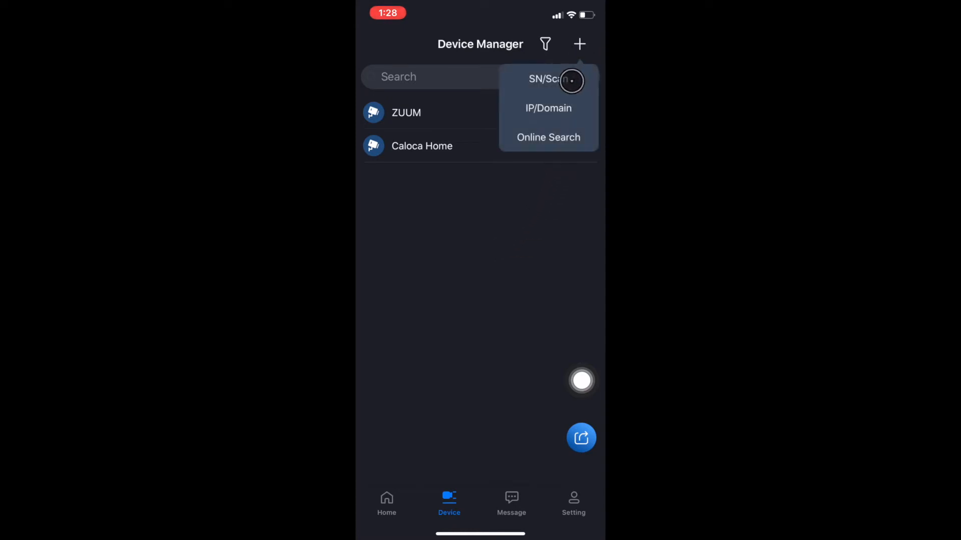
Step: Choose SN/Scan to add a device by scanning its serial number
left_click(546, 79)
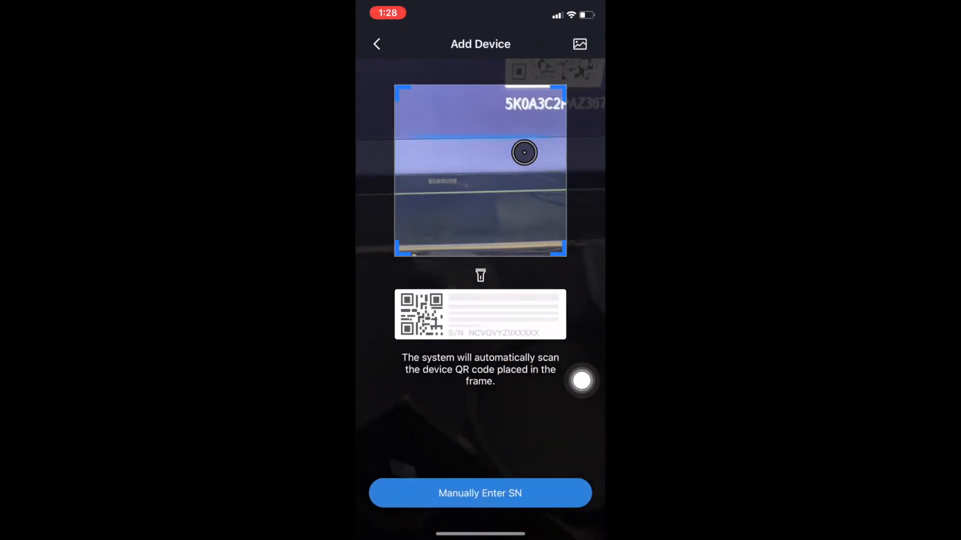
Step: Capture the device's serial-number code and pick NVR as the device type
left_click(376, 44)
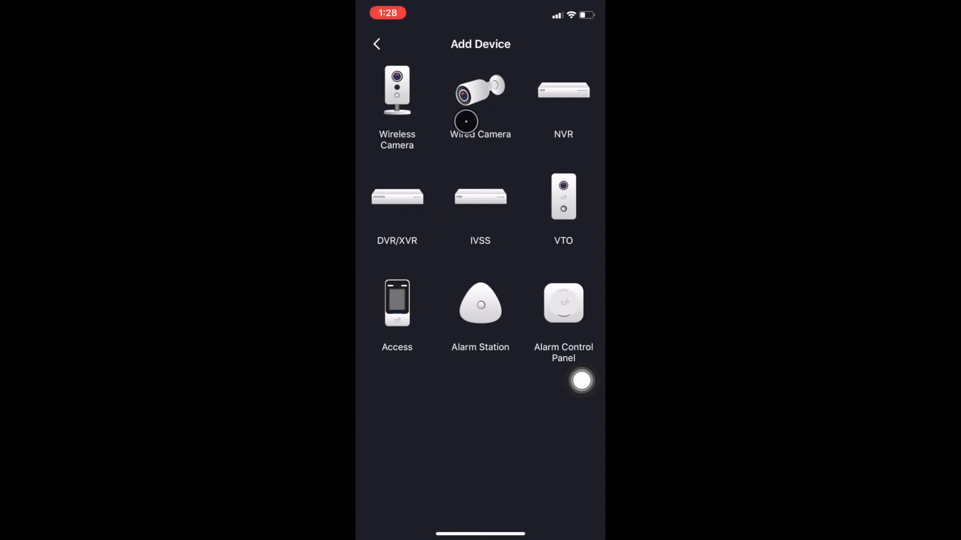
mouse_move(455, 218)
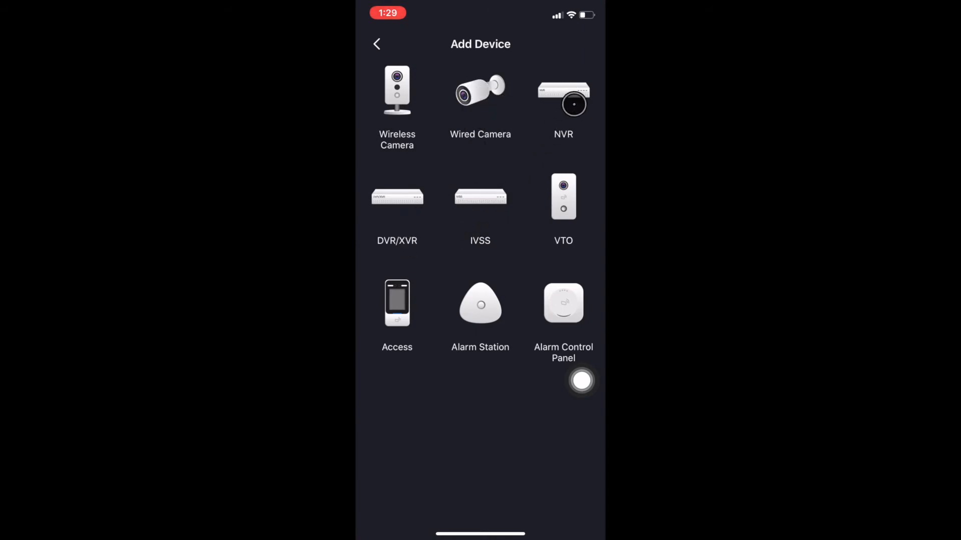
left_click(563, 89)
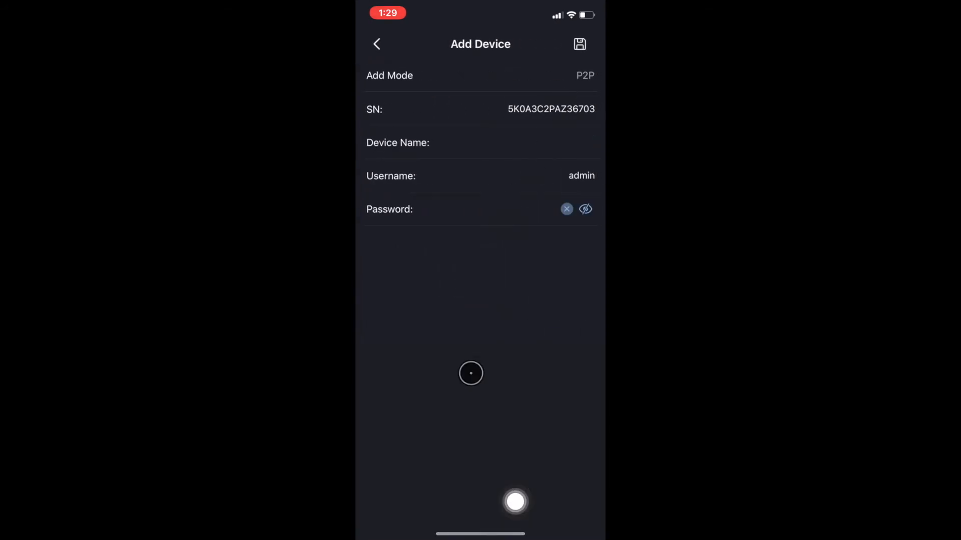
mouse_move(568, 140)
type("test")
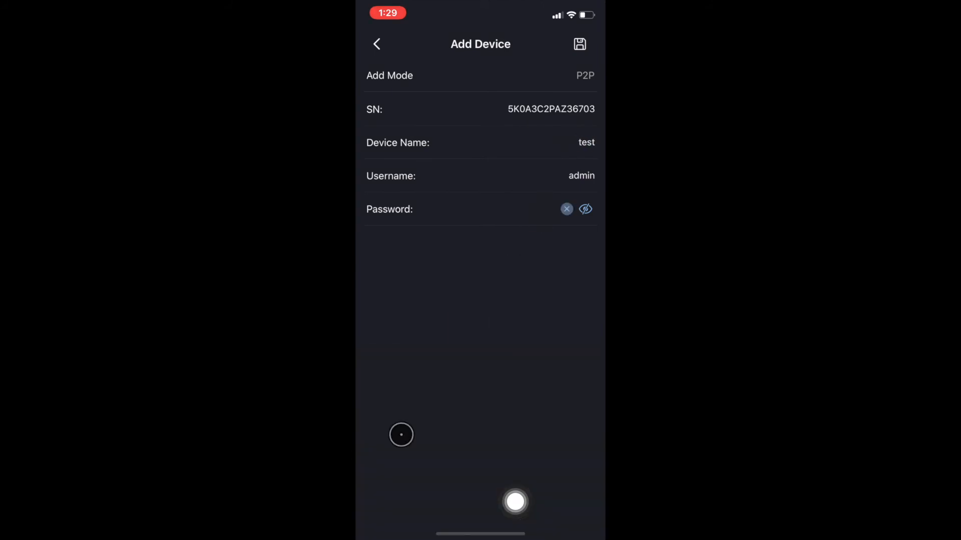
mouse_move(559, 368)
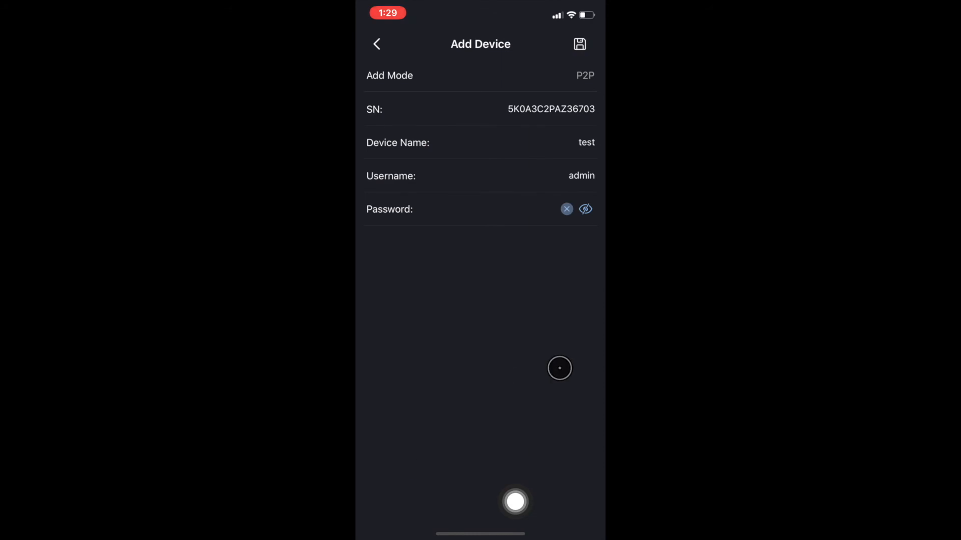
Step: Enter name 'test' with username admin and a password, then save the NVR
left_click(566, 209)
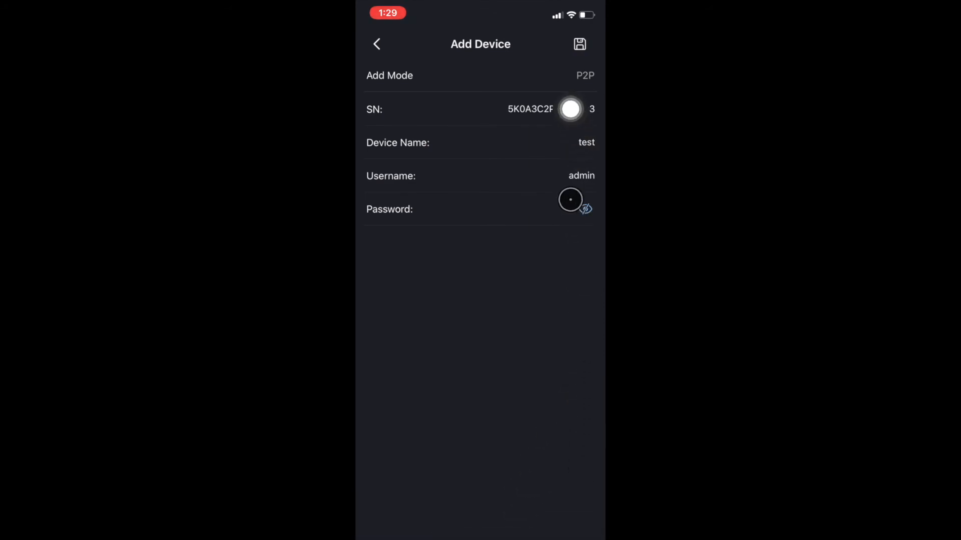
left_click(579, 44)
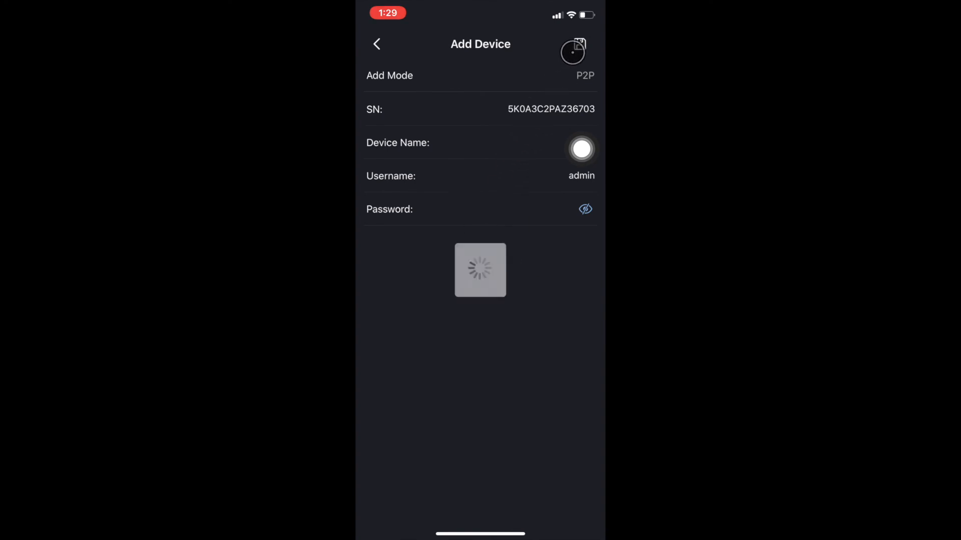